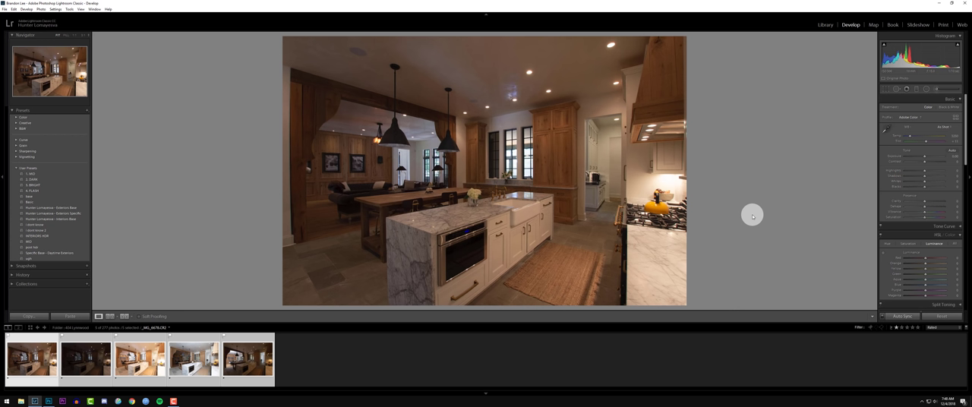
mouse_move(406, 132)
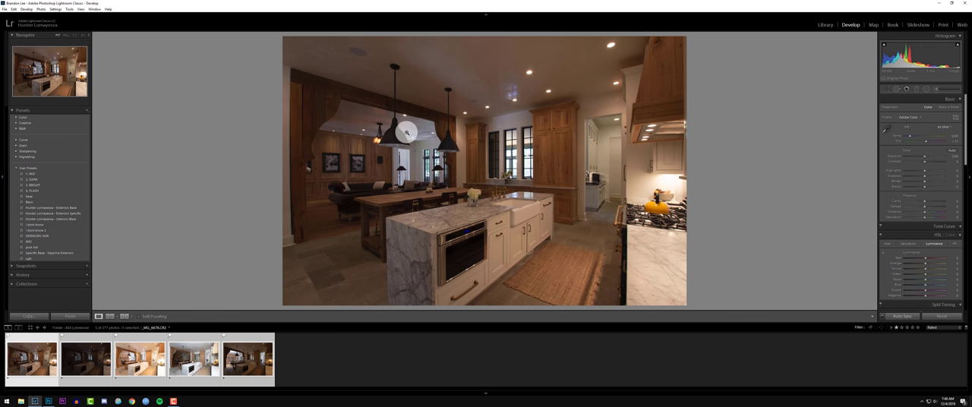
mouse_move(577, 156)
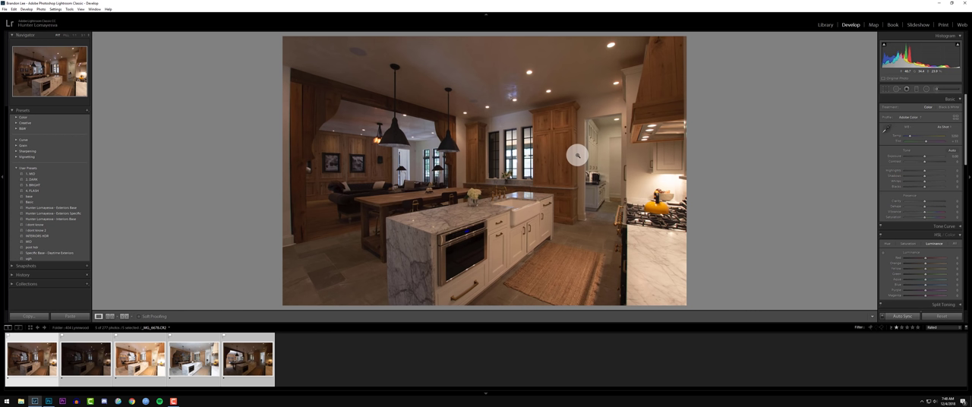
mouse_move(672, 178)
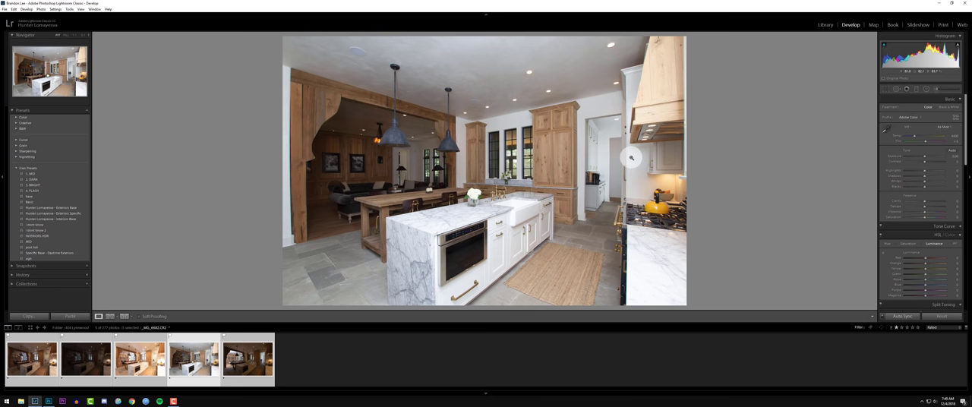
mouse_move(575, 158)
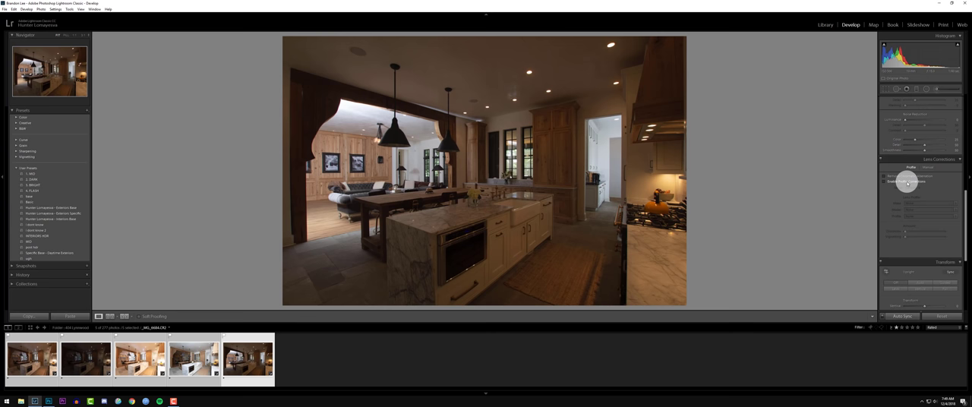
Step: Enable lens profile corrections and chromatic aberration removal on the kitchen exposure
click(883, 182)
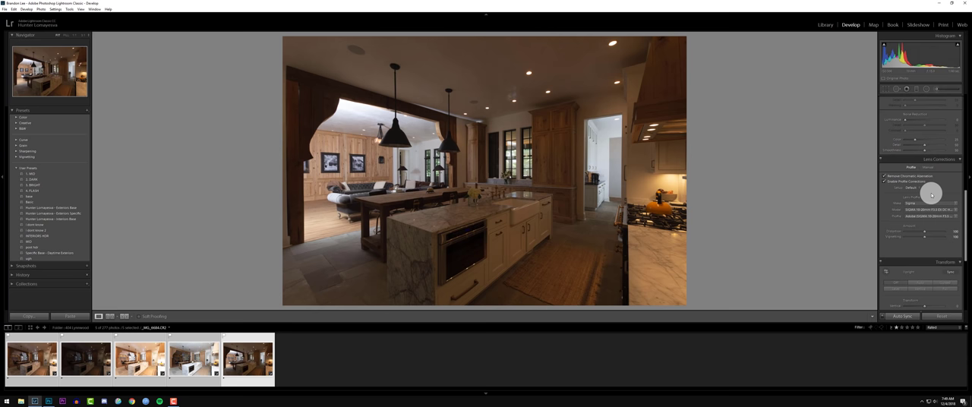
click(927, 167)
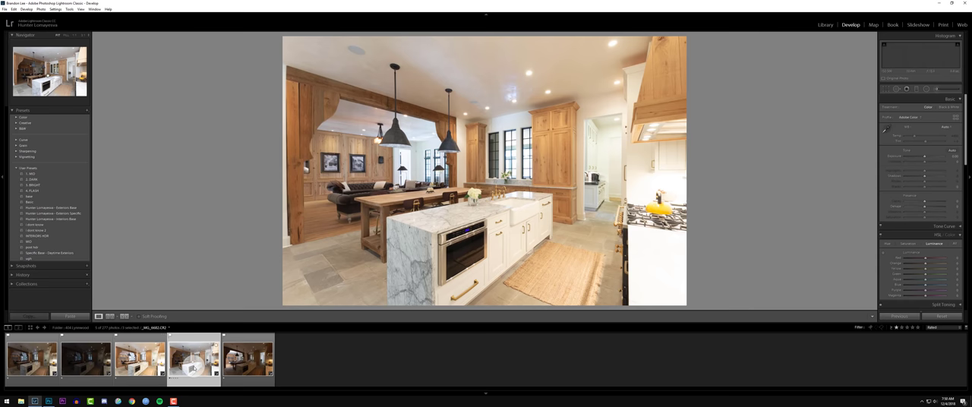
Step: Select the flash-lit kitchen frame in the filmstrip
click(945, 127)
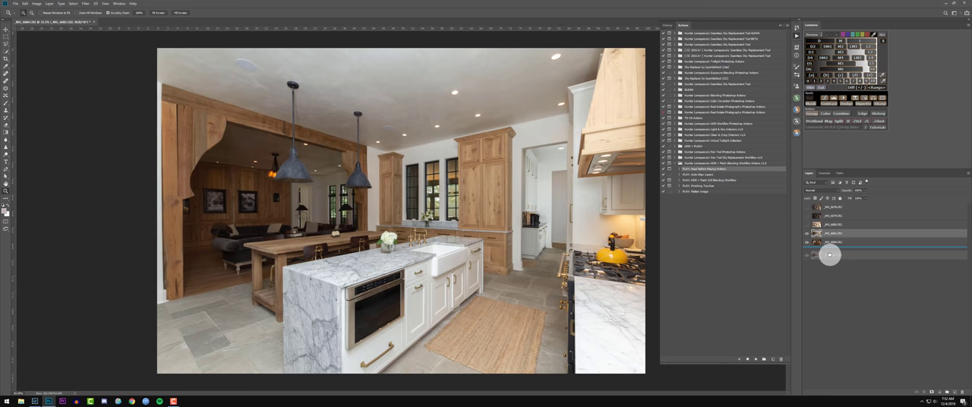
Step: Select the lowest exposure layer in the Layers panel
click(819, 182)
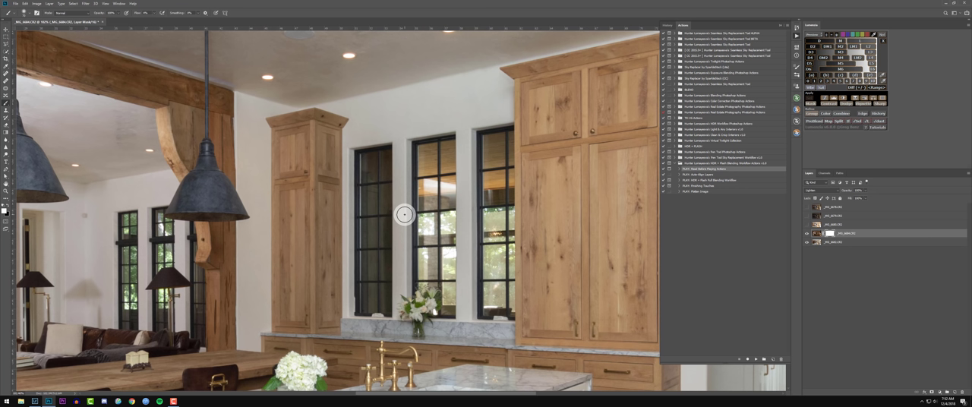
mouse_move(448, 199)
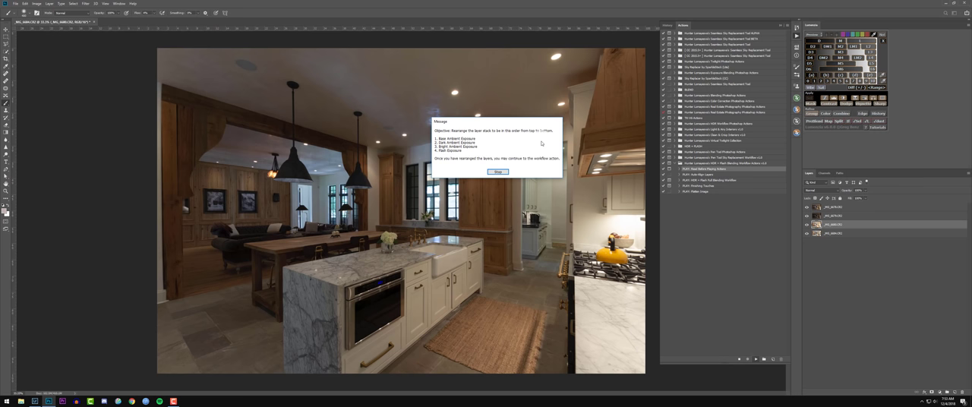
Step: Stop the workflow at the layer-order prompt
click(497, 171)
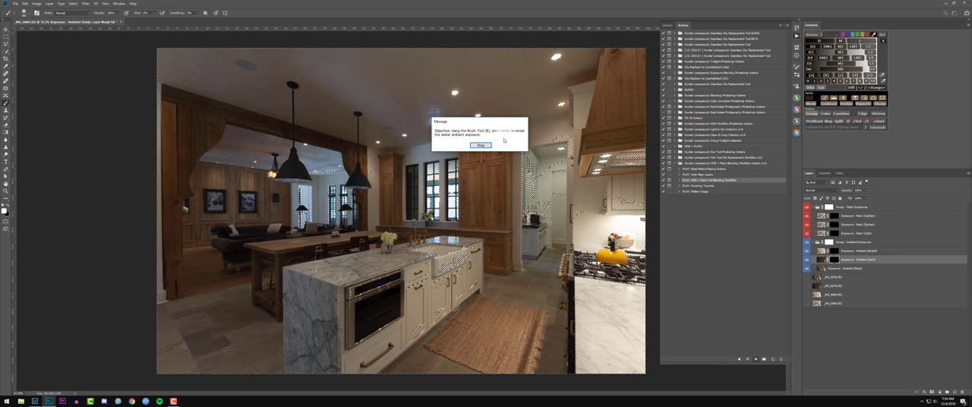
Step: Continue the action to build the Ambient Exposure group with a masked bright layer
click(480, 145)
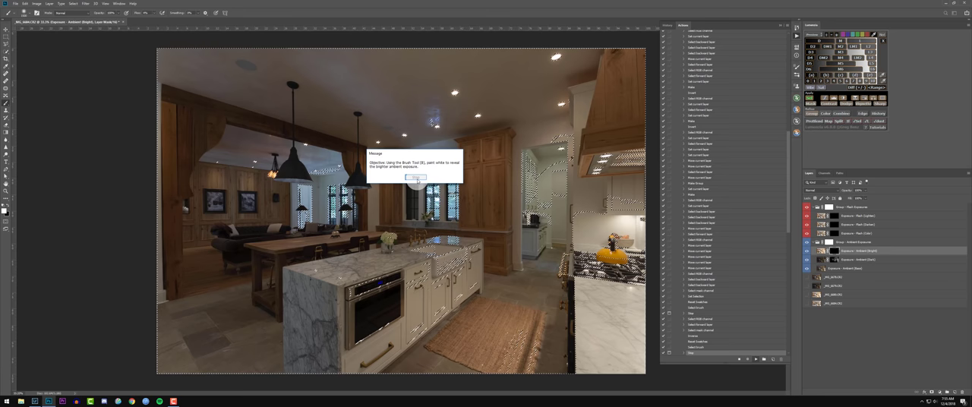
click(415, 177)
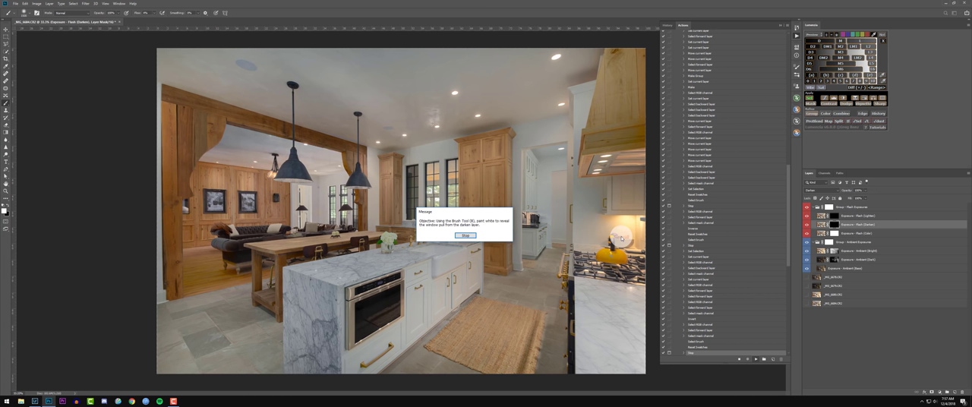
mouse_move(245, 243)
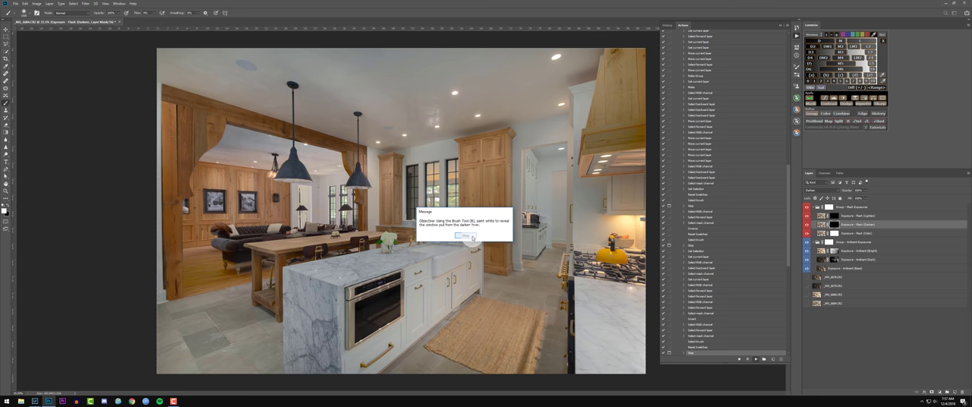
Step: Dismiss the prompt about painting the window pull from Flash (Darker)
click(468, 235)
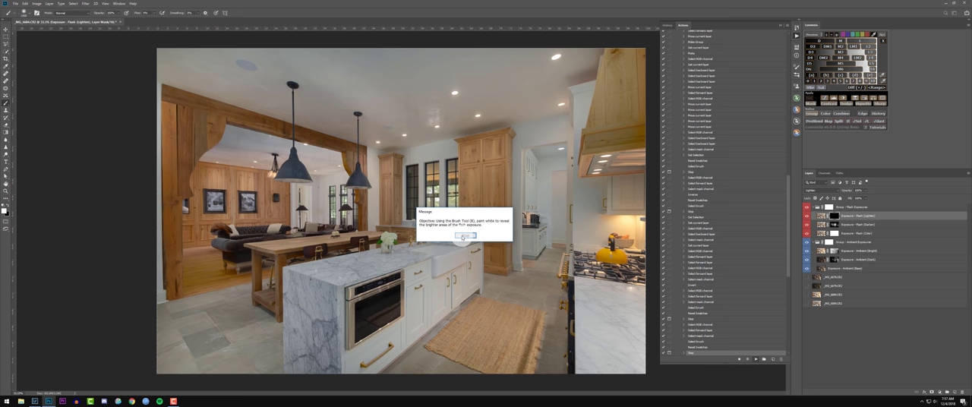
Step: Dismiss the prompt about painting the Flash (Lighter) bright areas
click(465, 236)
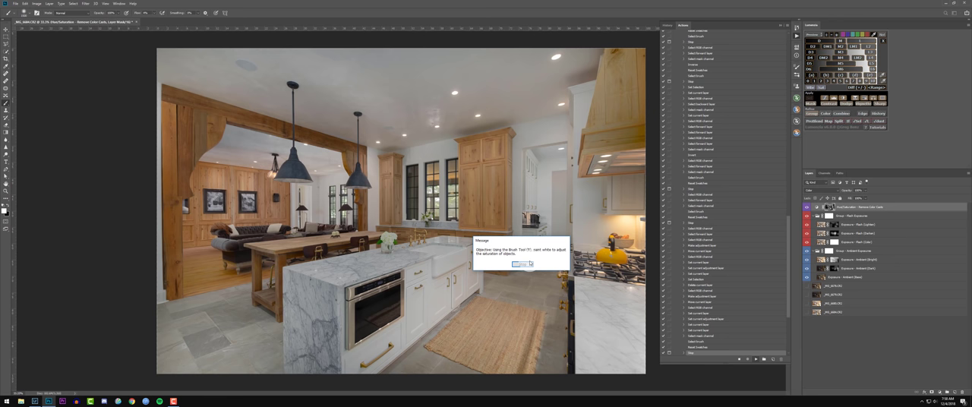
Step: Dismiss the color-cast prompt, leaving the desaturate mask ready for painting
click(522, 264)
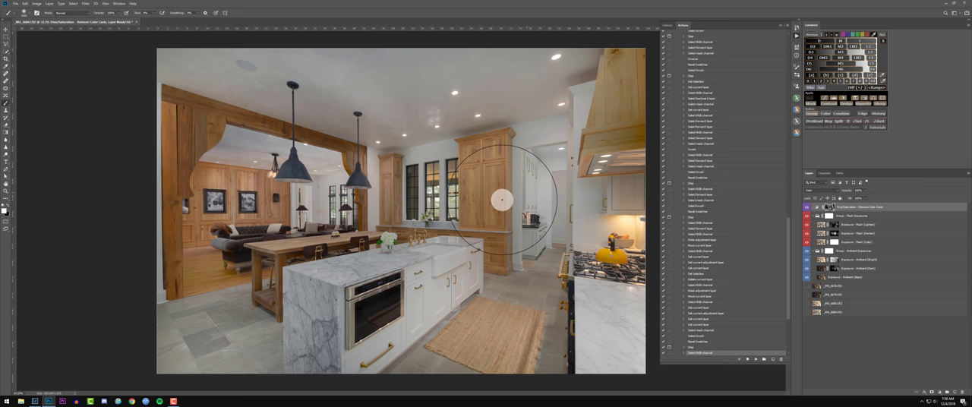
mouse_move(401, 184)
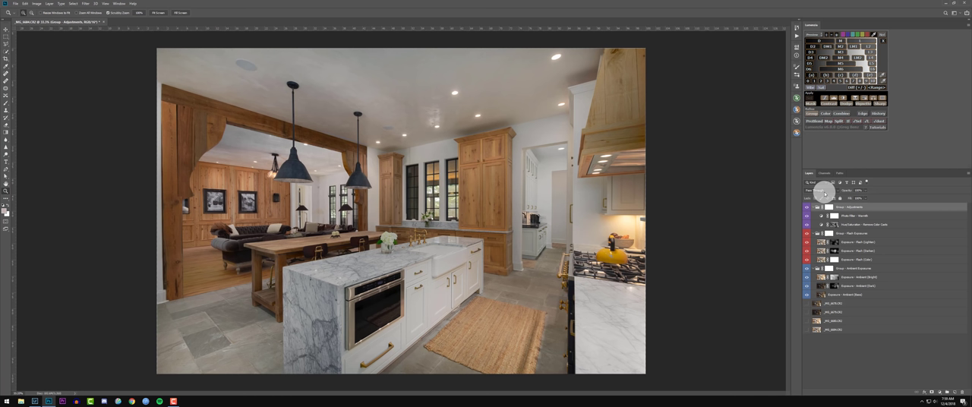
click(850, 216)
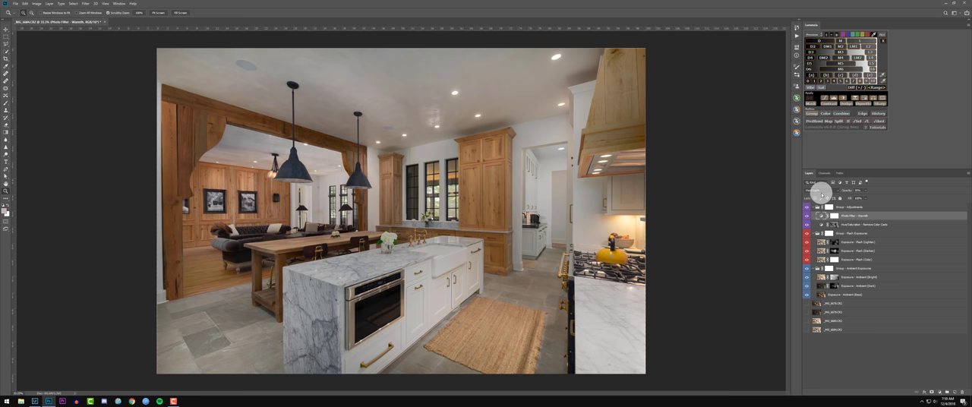
click(816, 190)
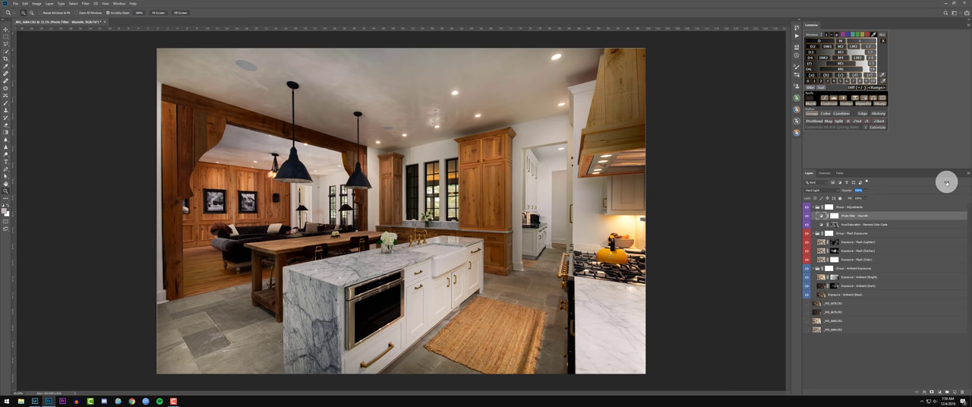
mouse_move(917, 190)
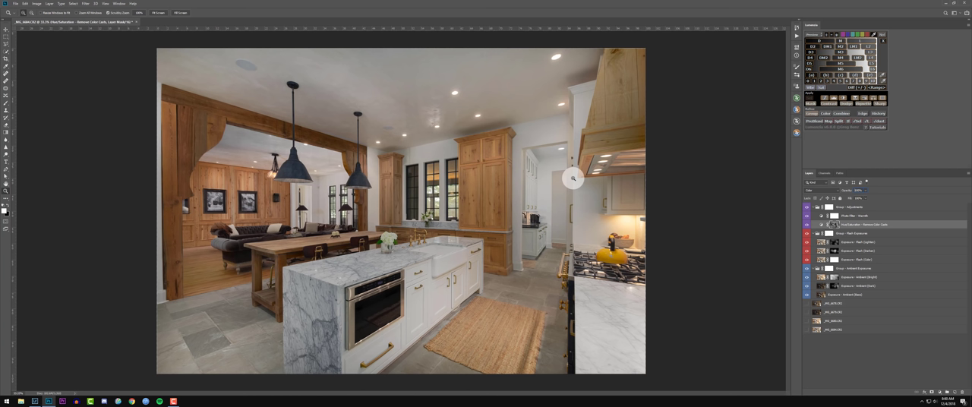
mouse_move(355, 220)
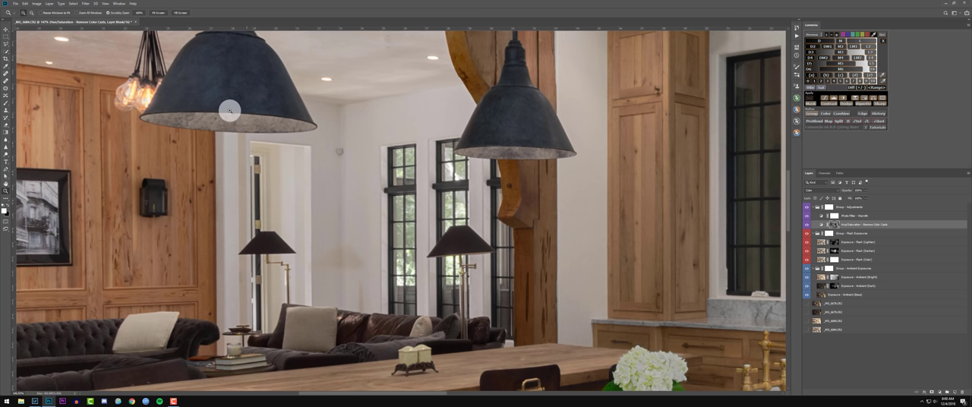
mouse_move(181, 154)
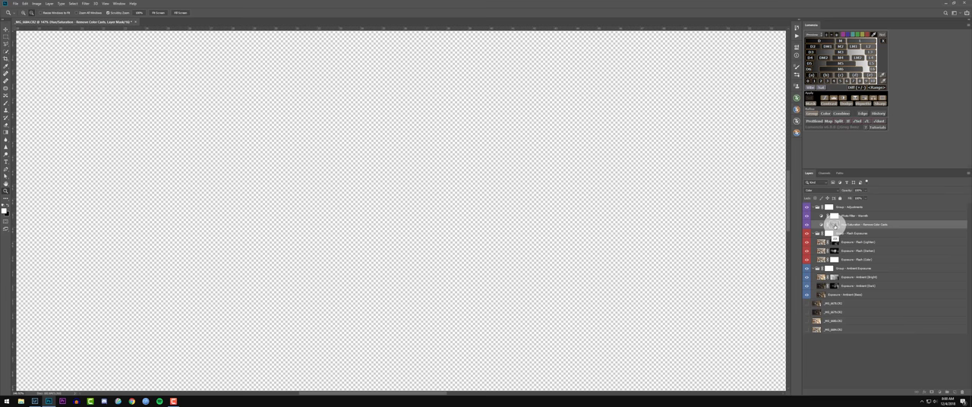
Step: Select the Hue/Saturation - Remove Color Casts adjustment layer
click(807, 224)
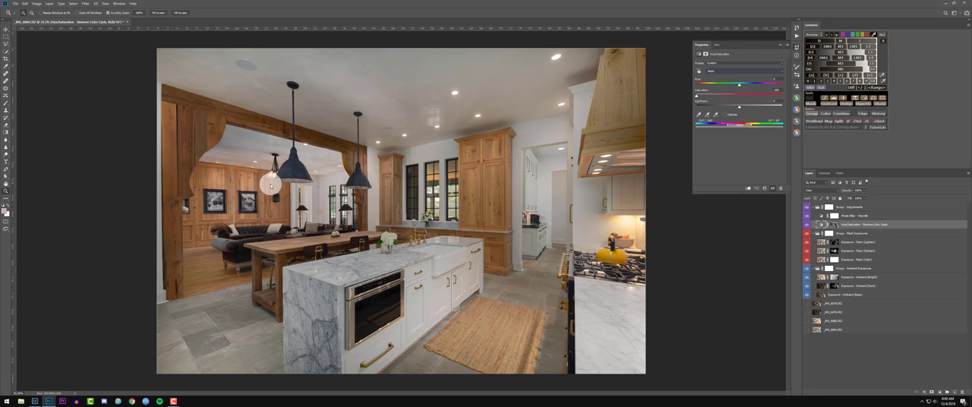
click(737, 71)
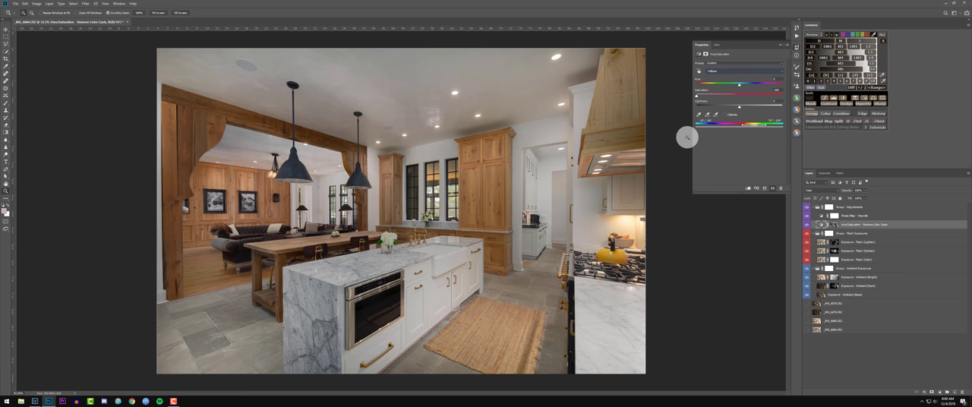
click(712, 70)
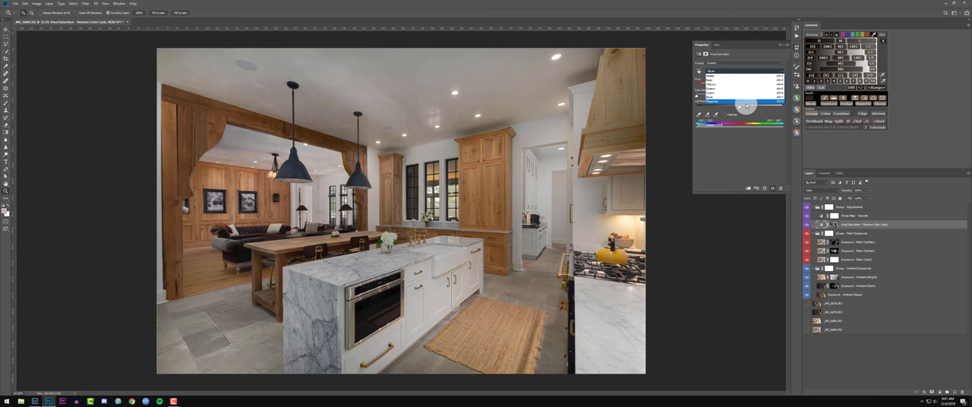
click(710, 71)
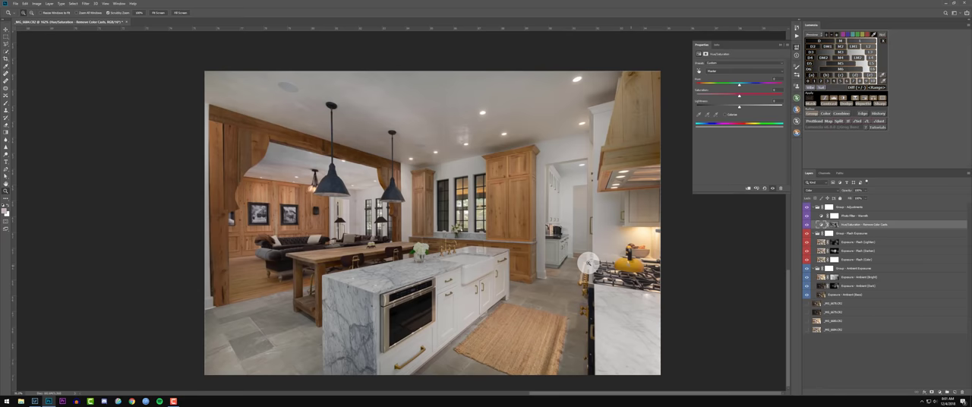
Step: Select the Exposure - Flash (Lighter) layer and activate its mask
click(850, 242)
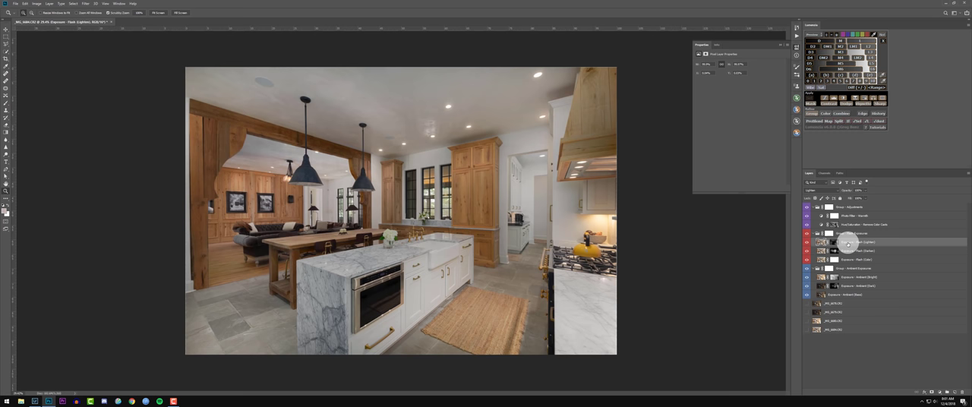
click(807, 231)
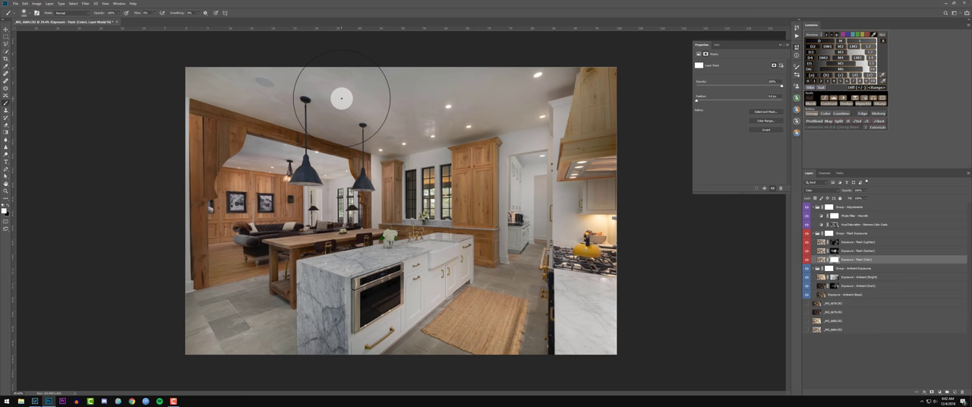
mouse_move(61, 182)
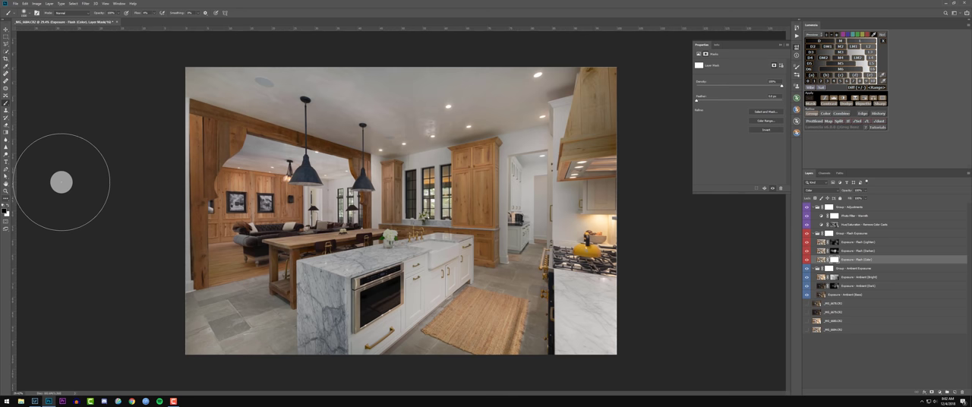
mouse_move(395, 45)
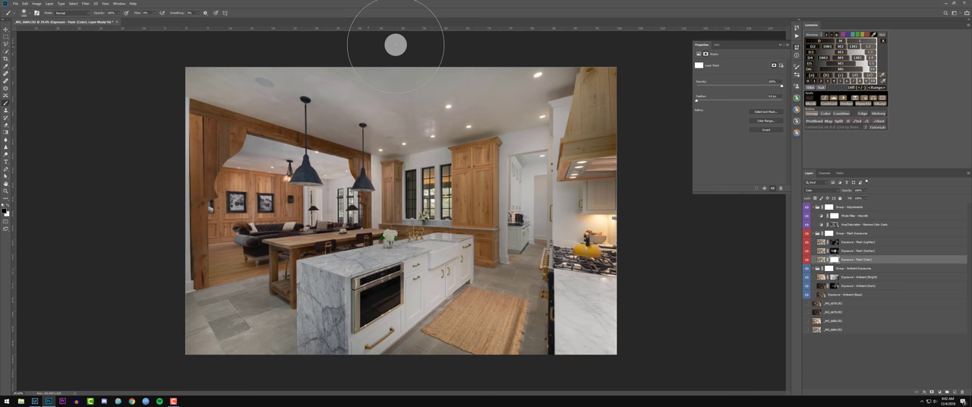
mouse_move(504, 154)
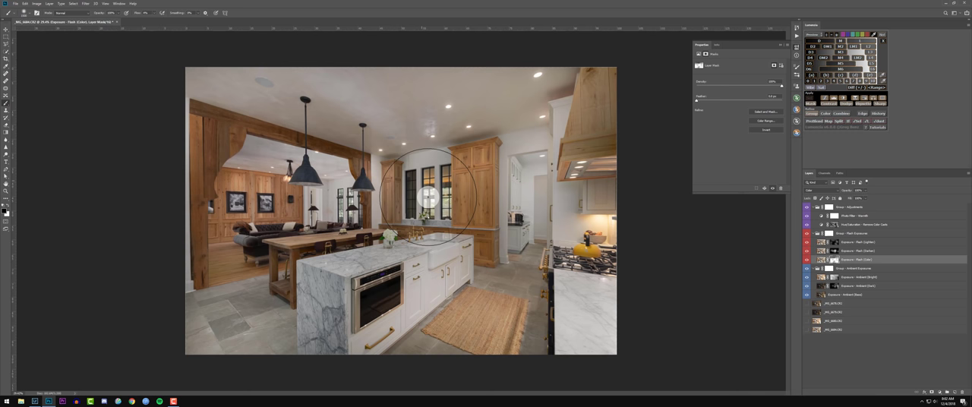
mouse_move(779, 303)
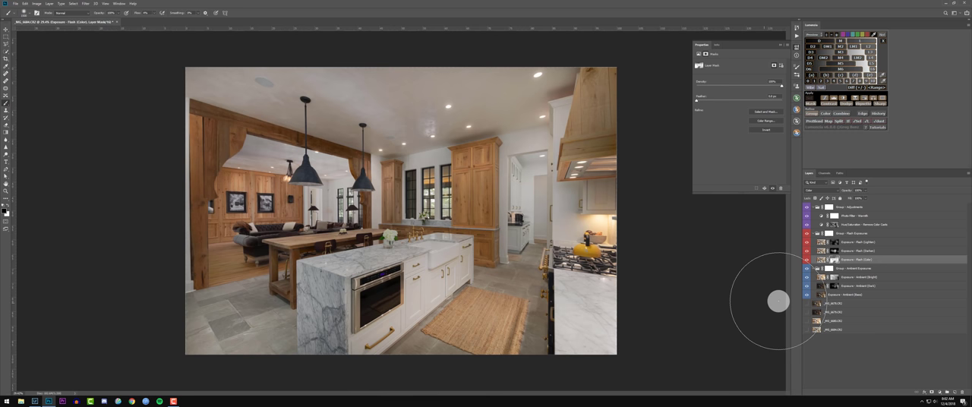
click(851, 268)
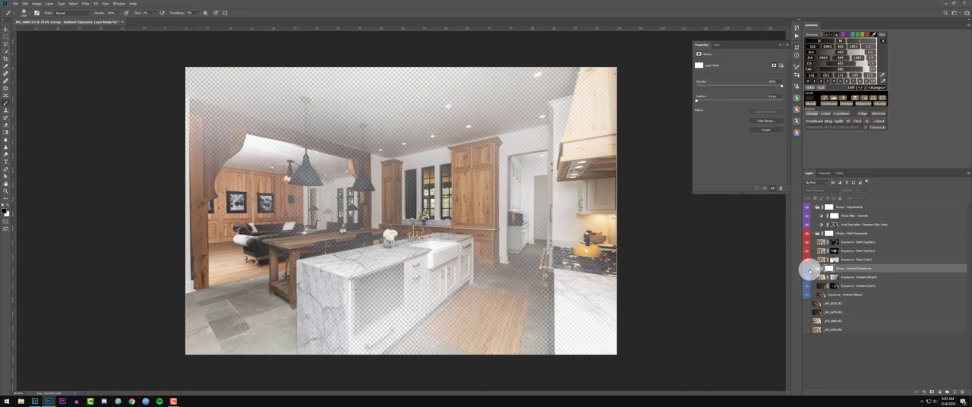
click(833, 278)
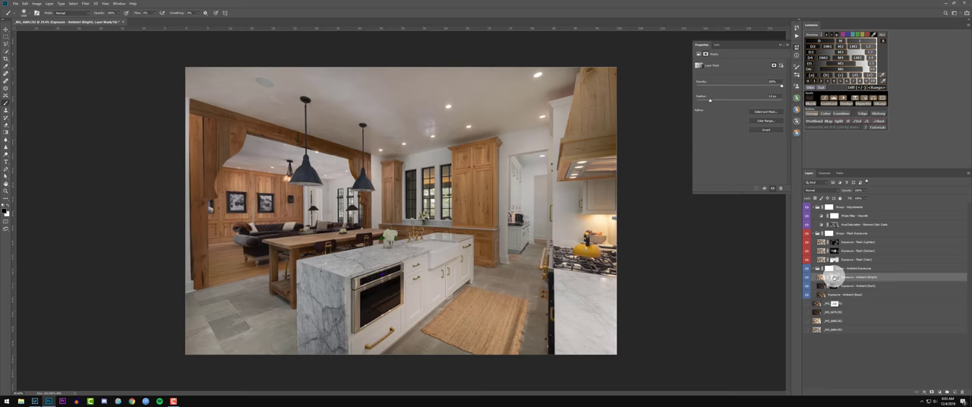
click(843, 268)
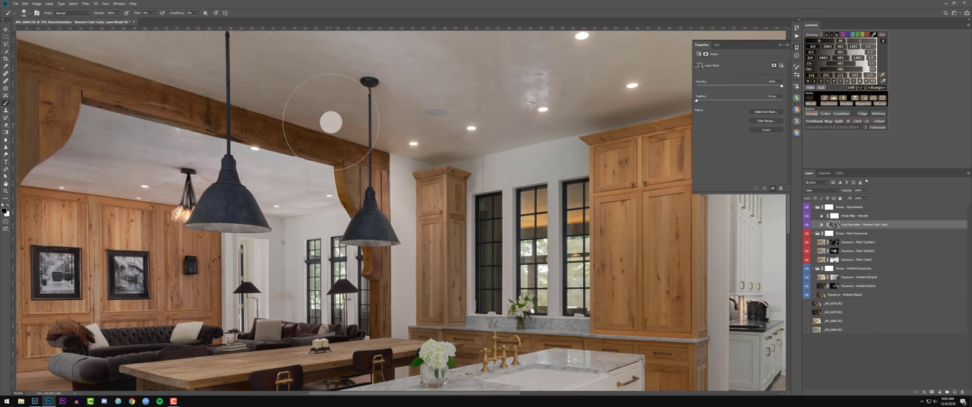
mouse_move(74, 47)
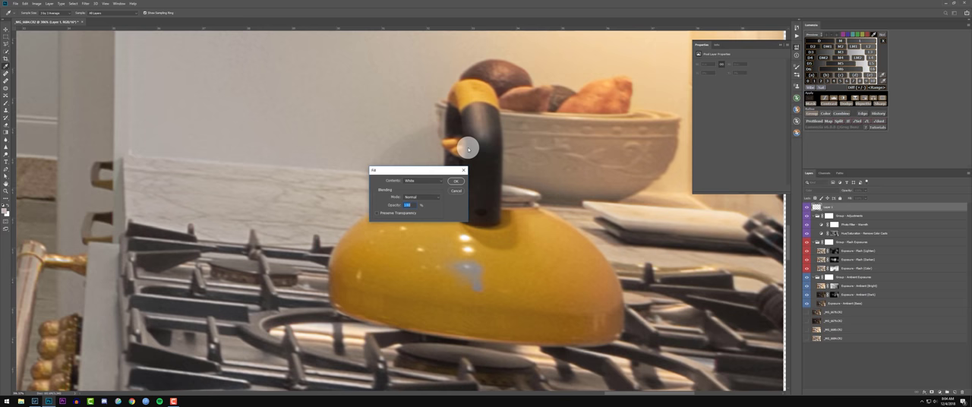
Step: Fill the new layer with a yellow sampled from the kettle using a larger sample size
click(420, 180)
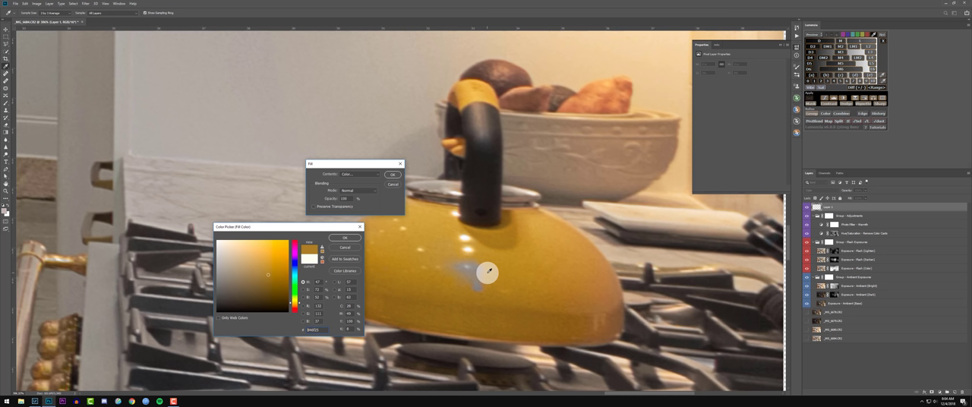
click(50, 13)
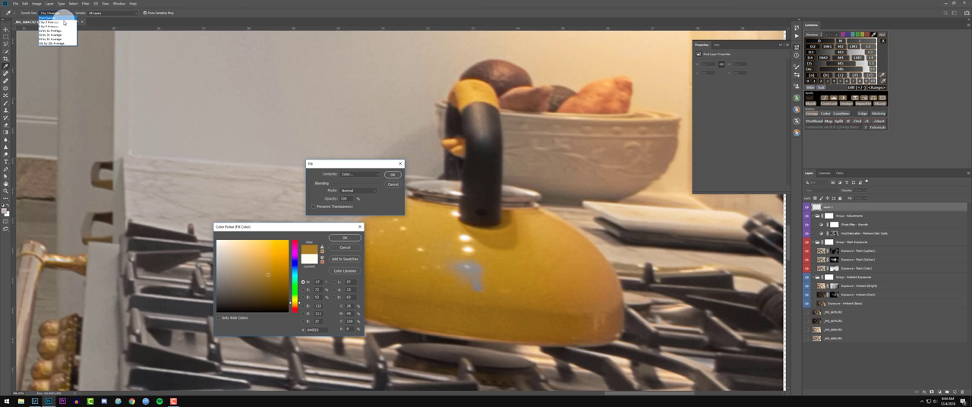
click(49, 23)
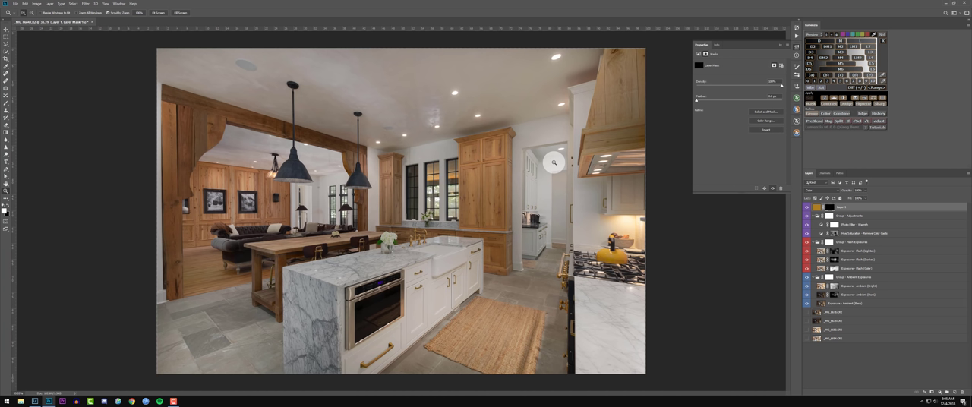
mouse_move(565, 155)
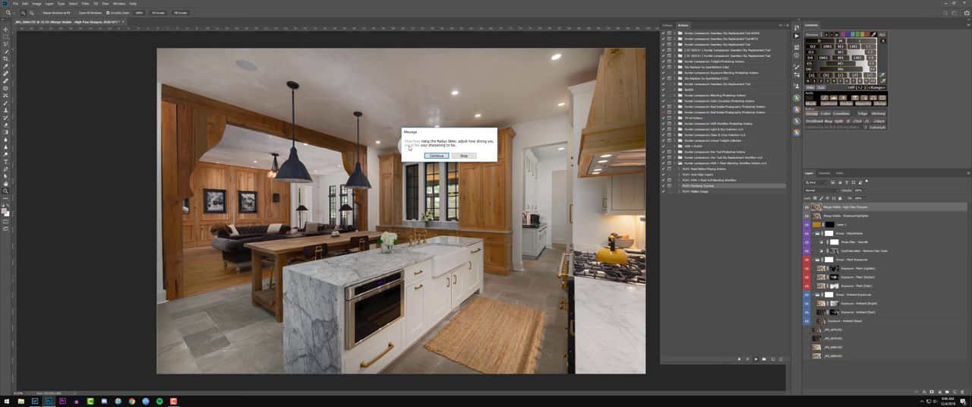
Step: Run the High Pass sharpening action, then the Flatten Image action to flatten and save for Lightroom
click(437, 156)
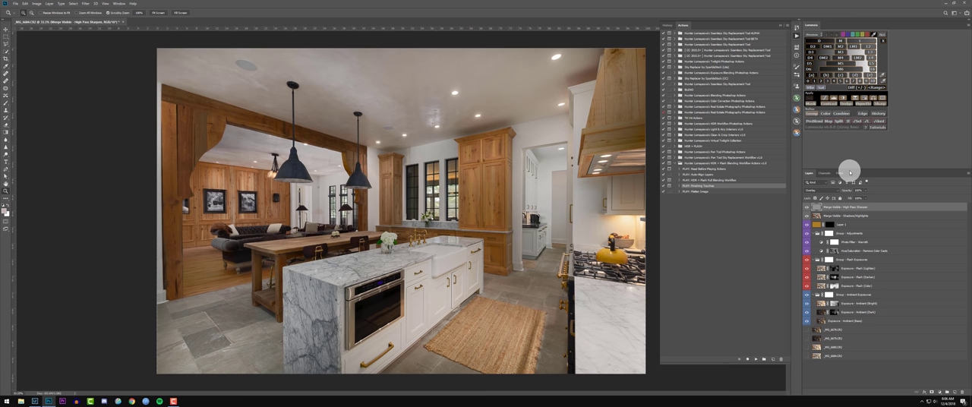
click(807, 215)
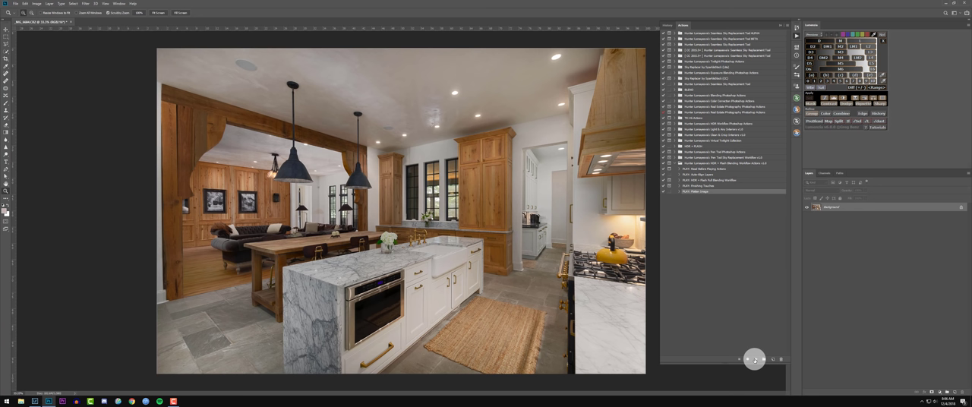
click(47, 401)
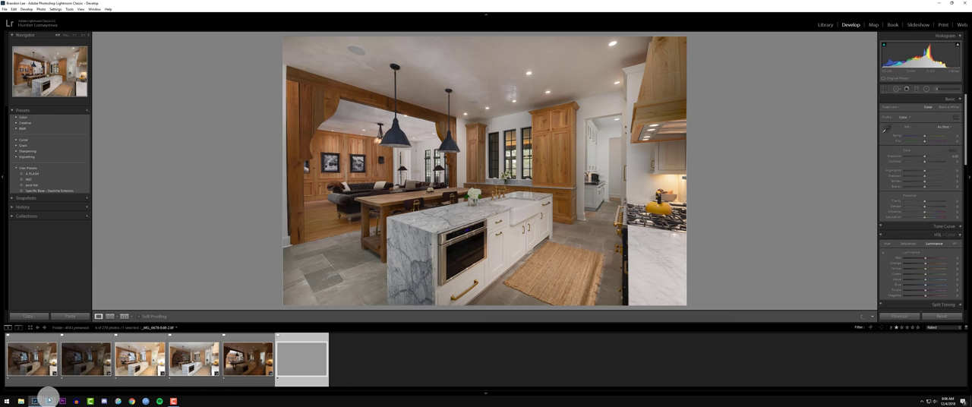